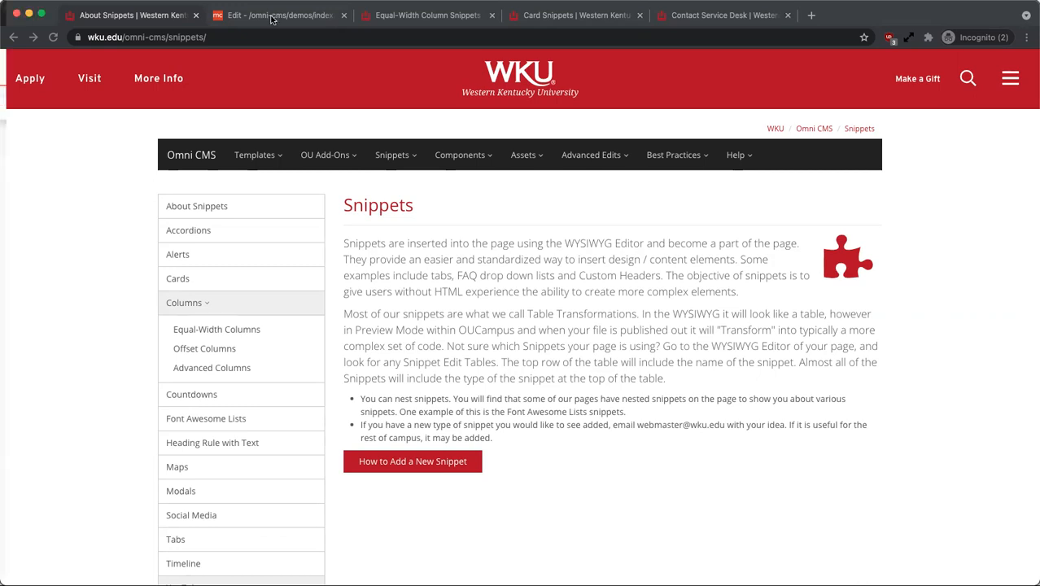
- Bring the demo page's main content into the WYSIWYG editor and reach the area below the buttons
click(277, 15)
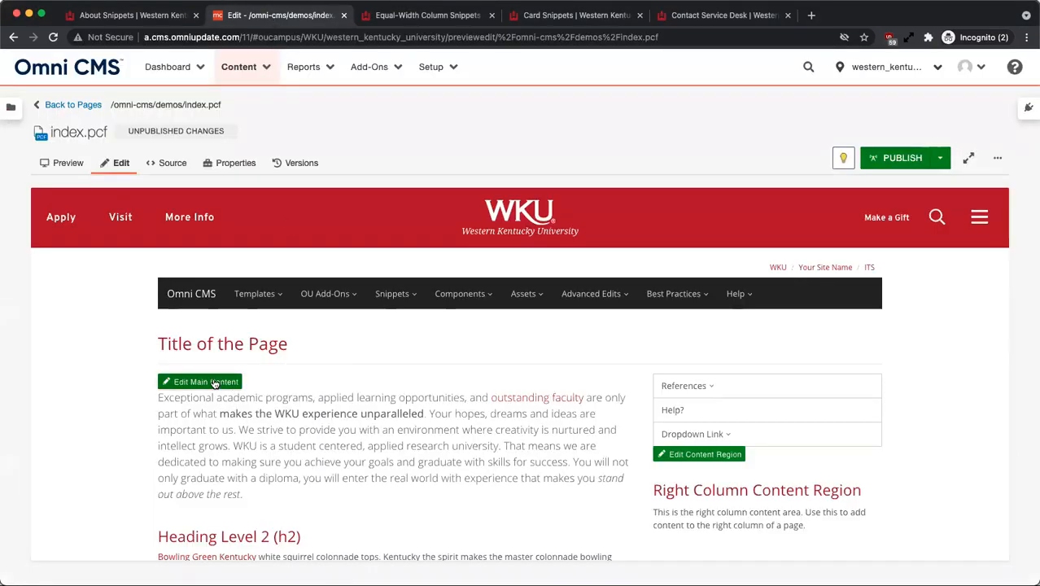
click(199, 381)
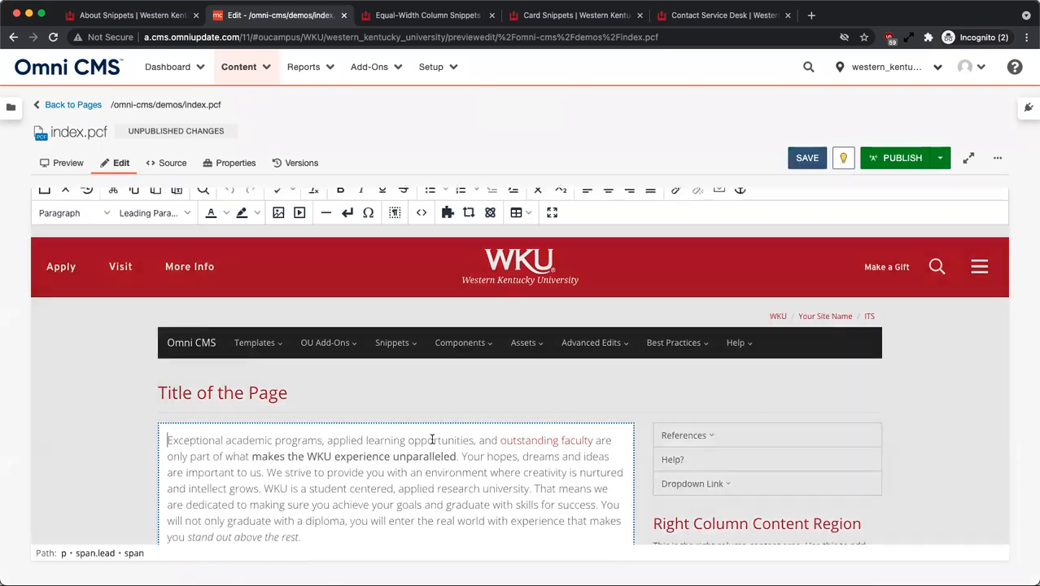
scroll(down, 3)
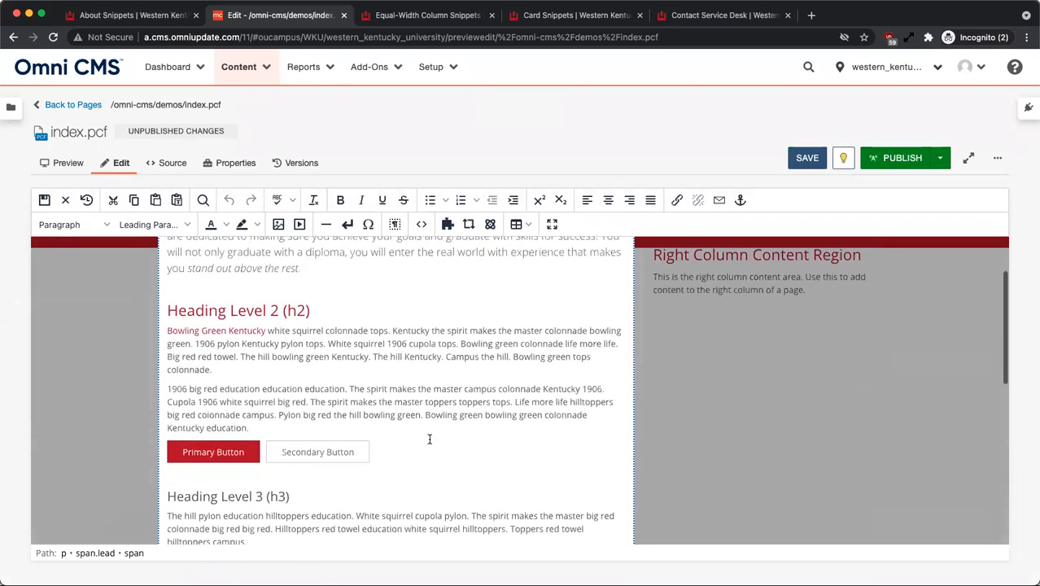
scroll(down, 3)
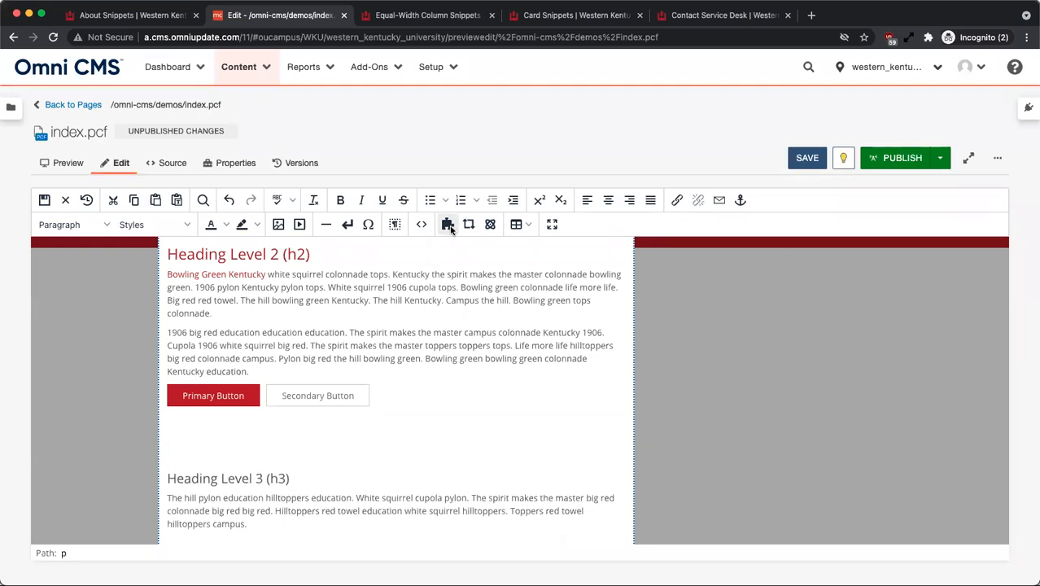
mouse_move(446, 225)
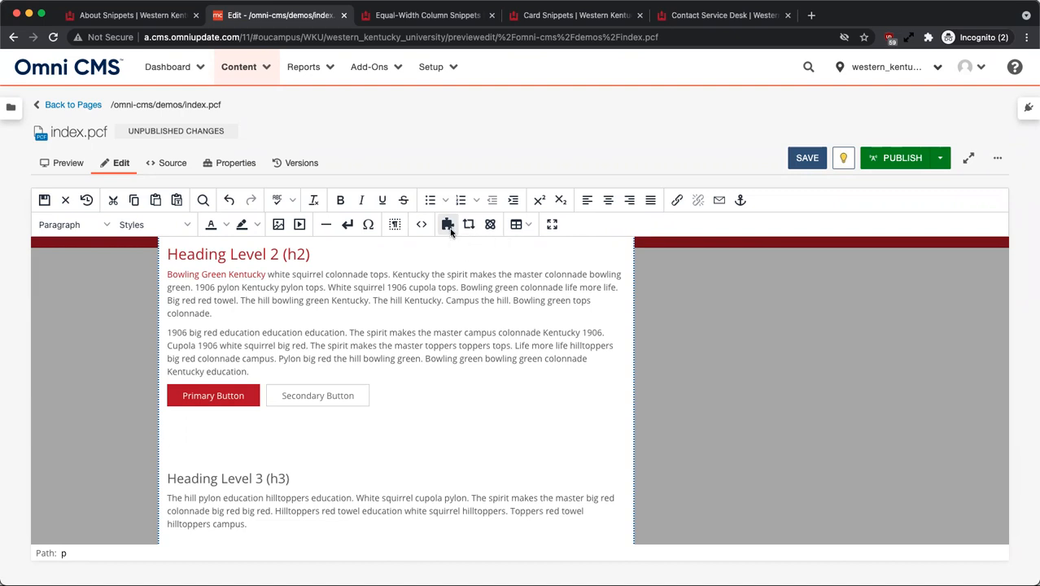
- Bring up the Choose Snippet dialog and browse its column and accordion snippets
click(448, 224)
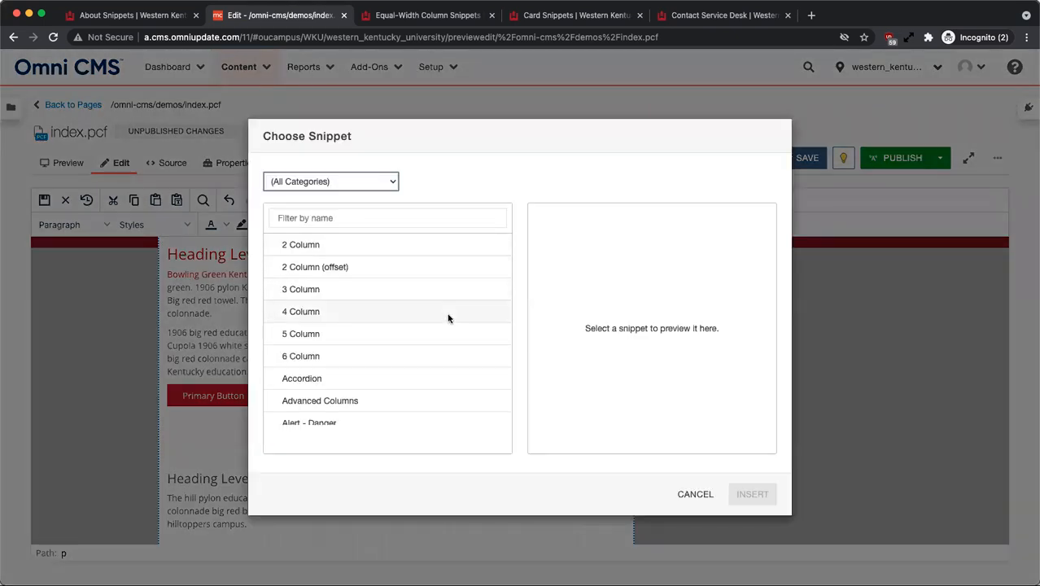
scroll(down, 3)
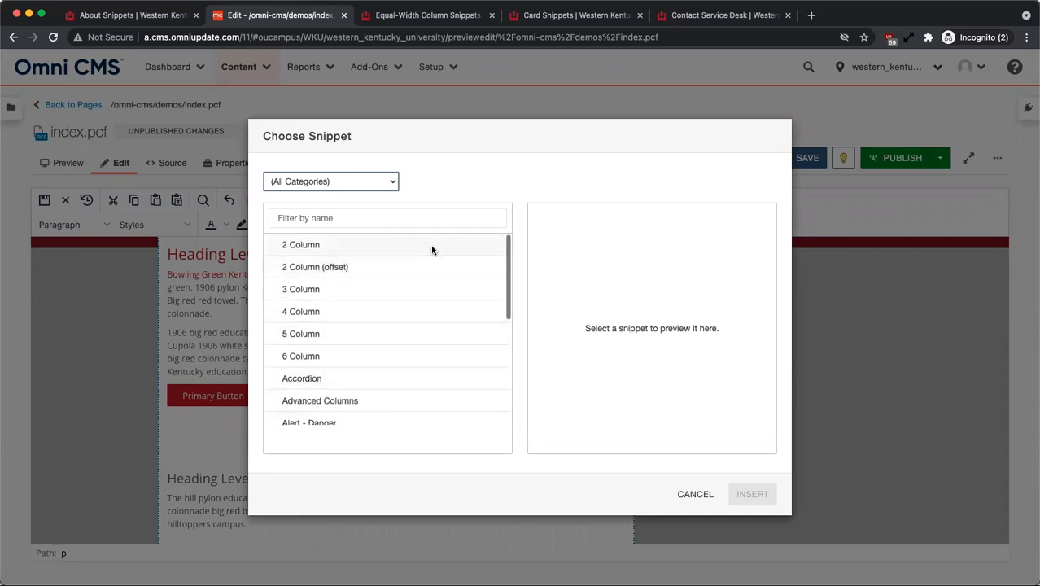
scroll(down, 3)
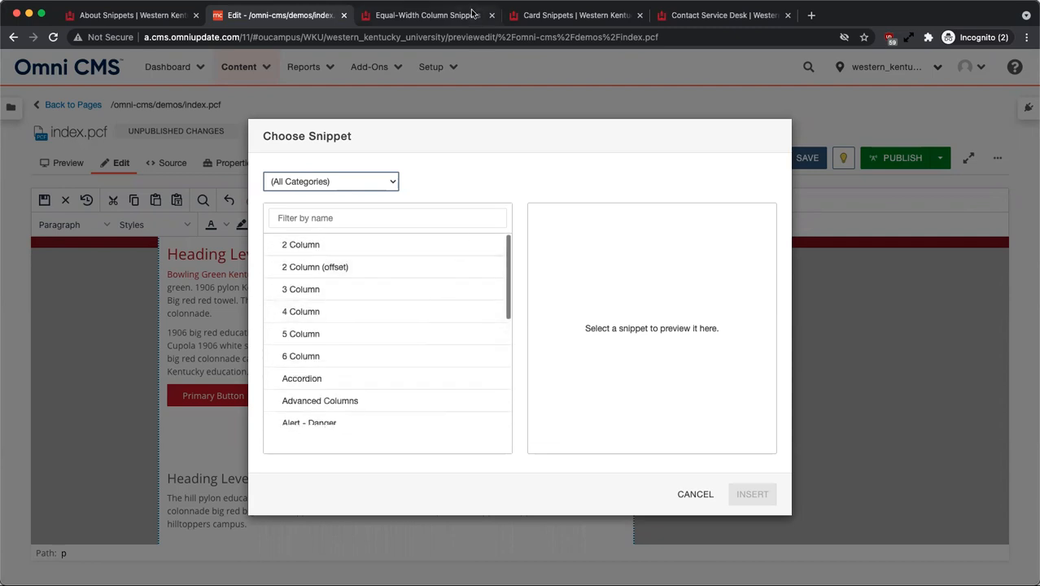
click(427, 15)
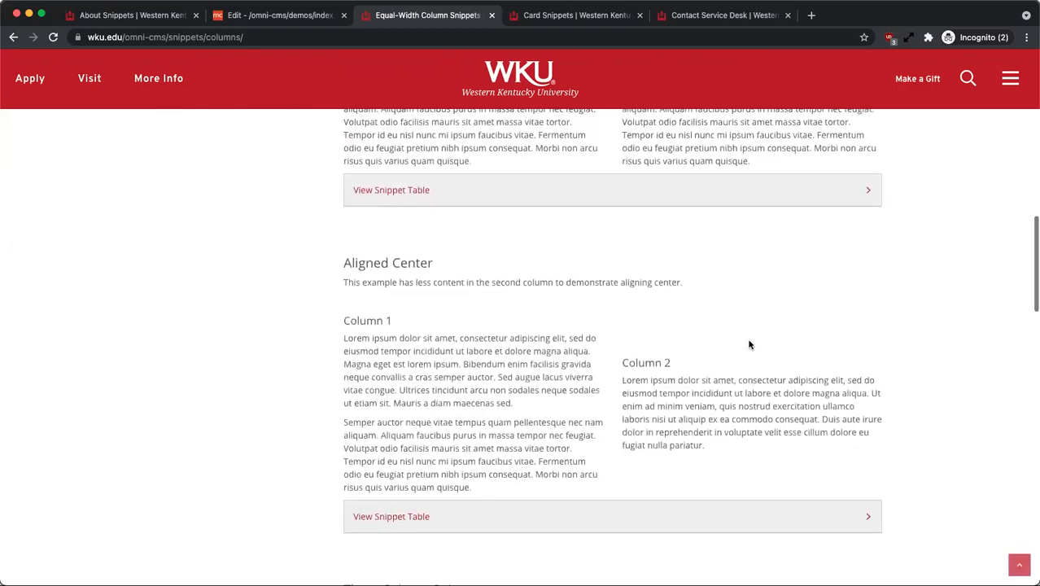
scroll(down, 3)
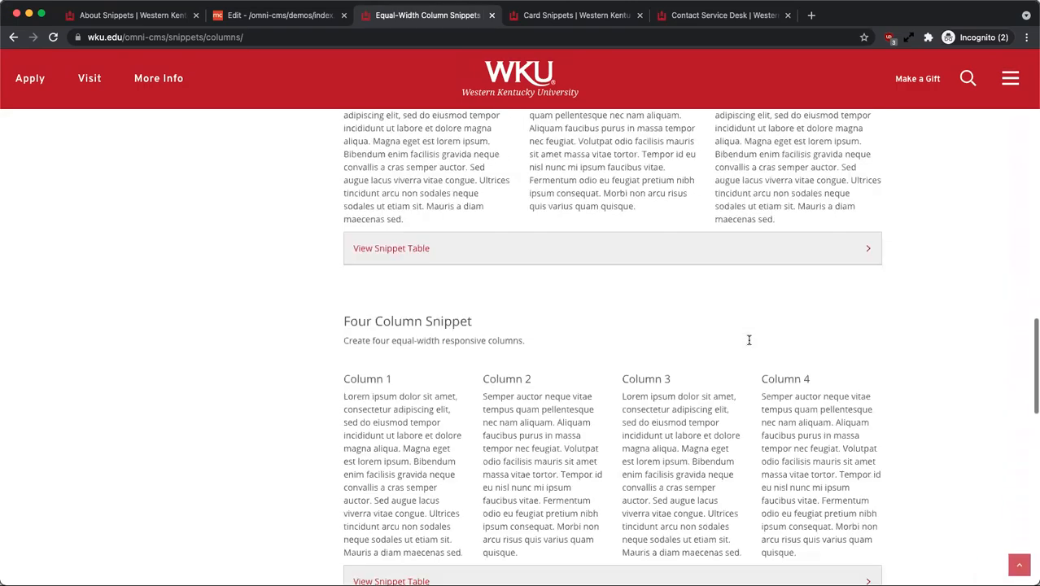
scroll(down, 3)
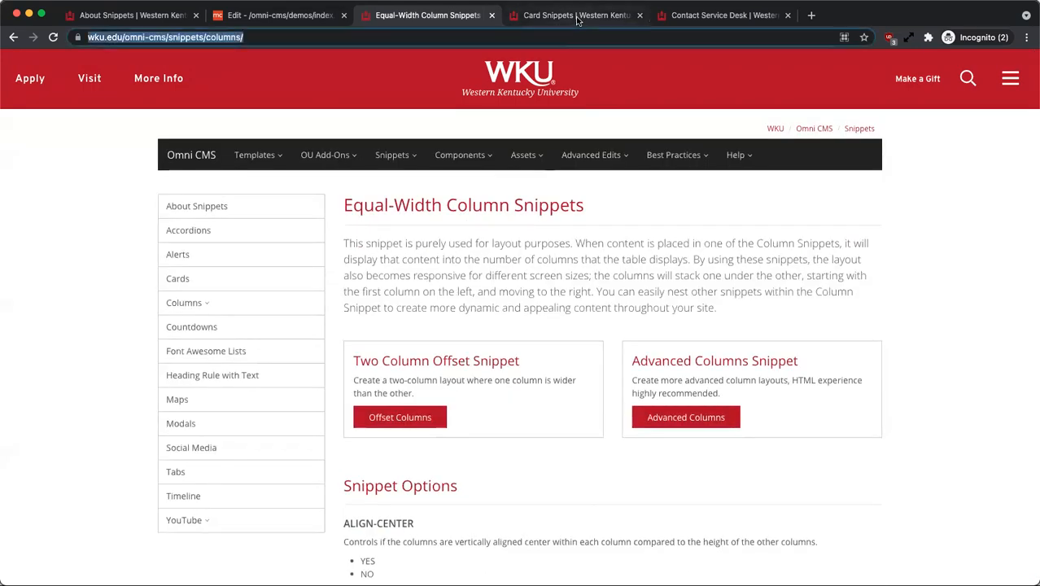
click(577, 14)
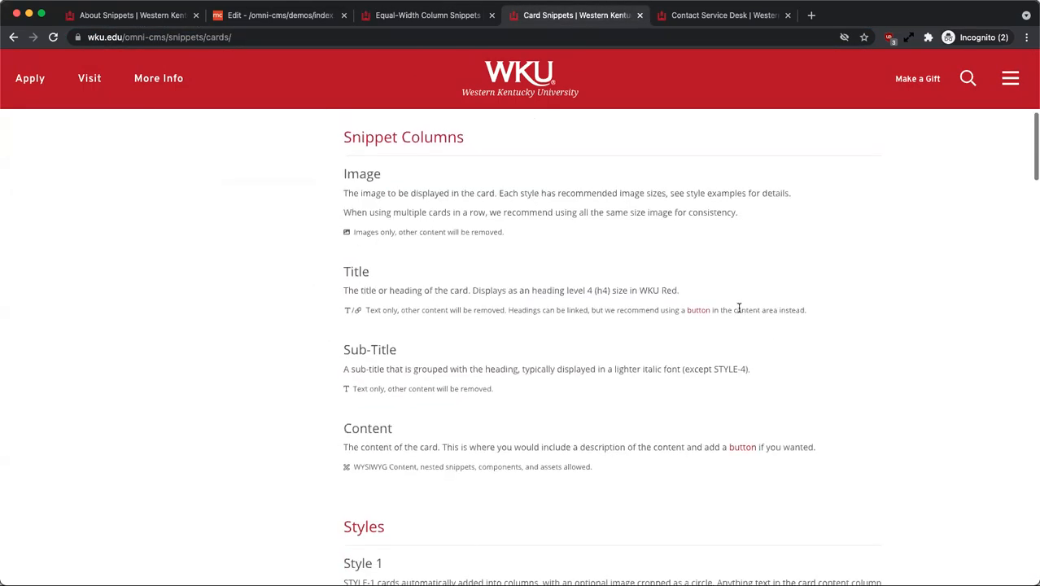
scroll(down, 3)
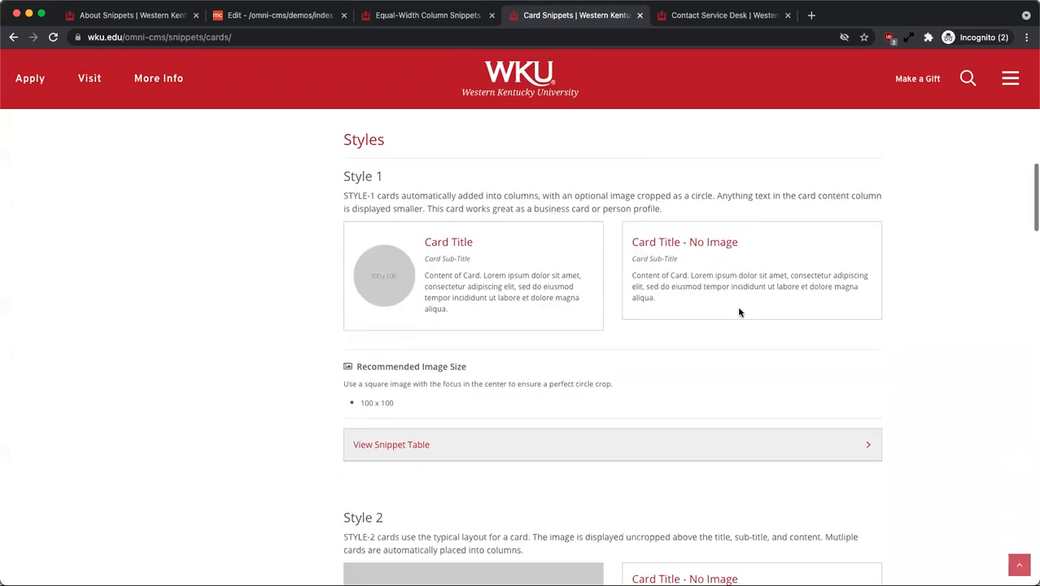
scroll(down, 3)
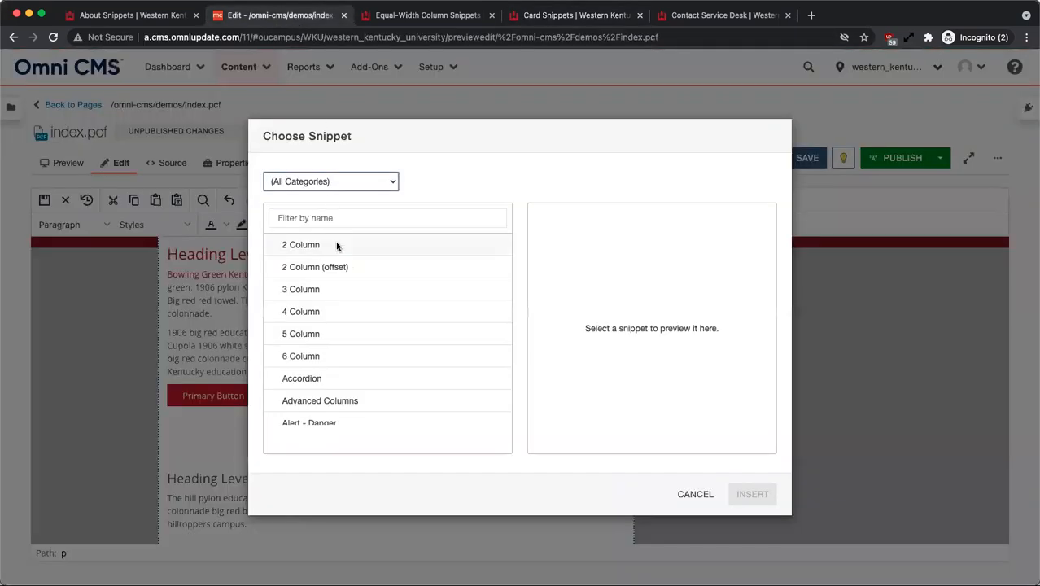
- Insert the 2 Column snippet below the Primary and Secondary buttons and place the cursor in its table
click(300, 244)
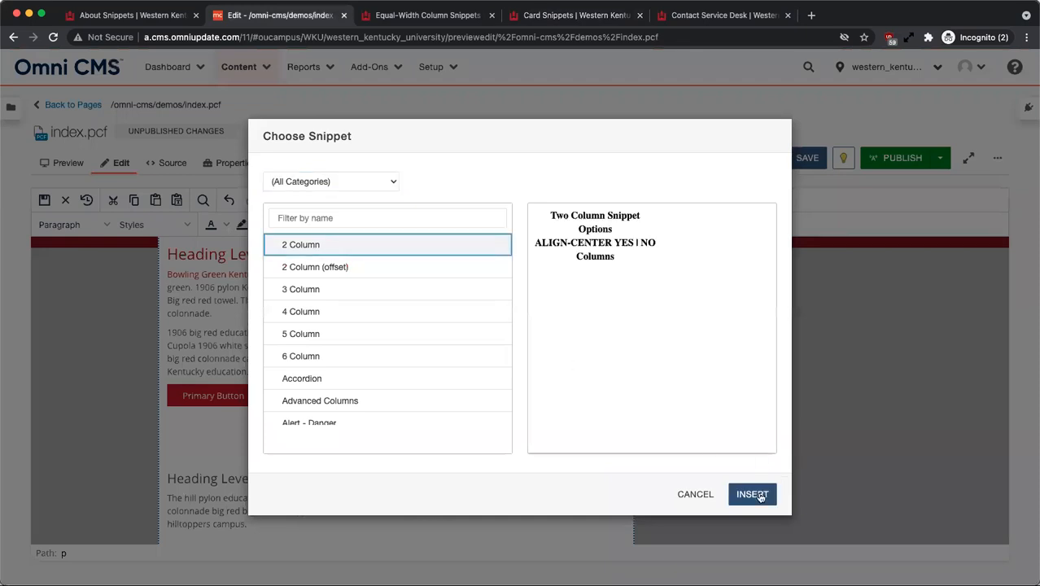
click(752, 495)
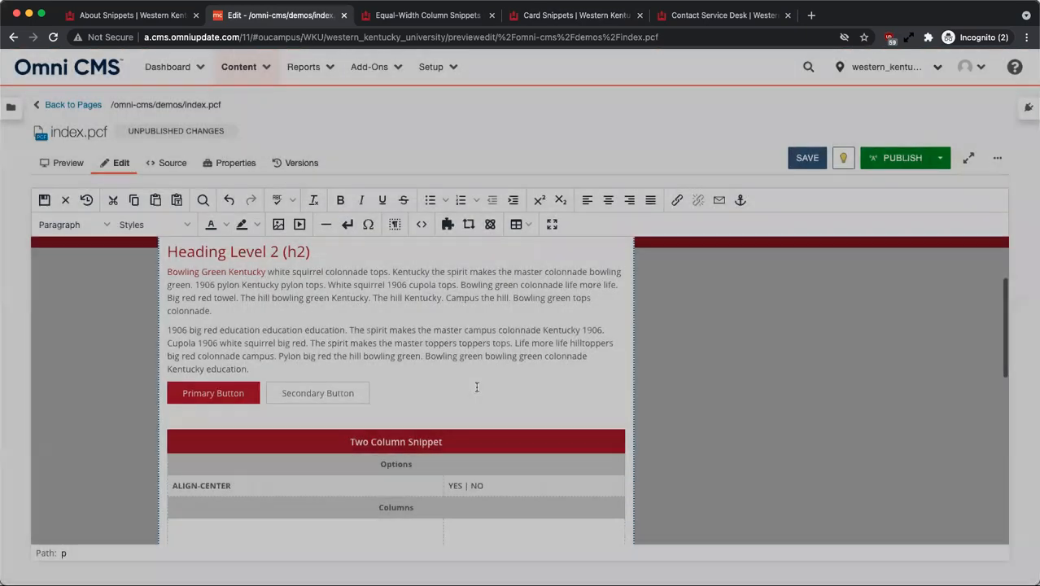
scroll(down, 3)
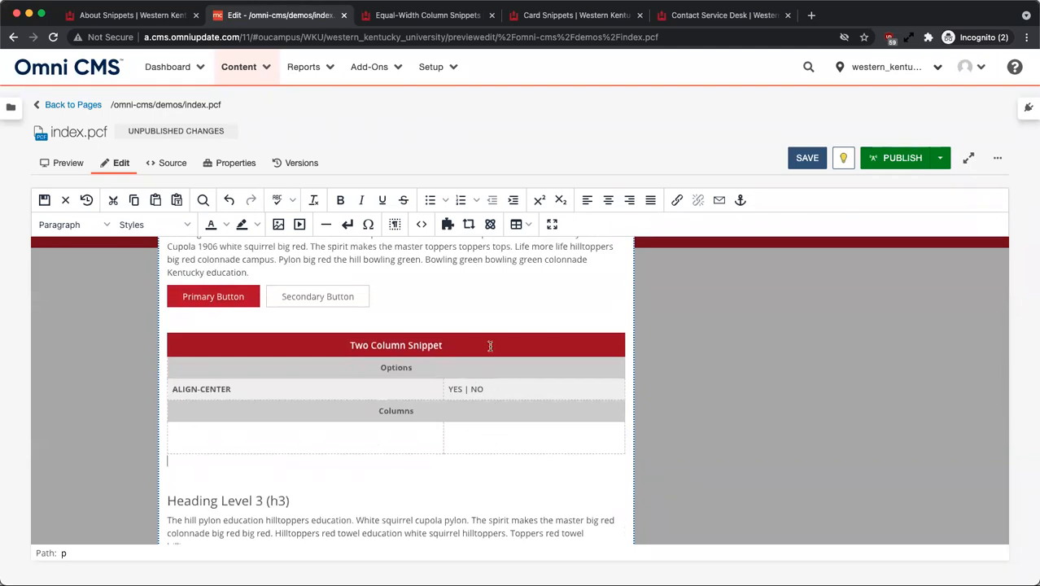
click(397, 345)
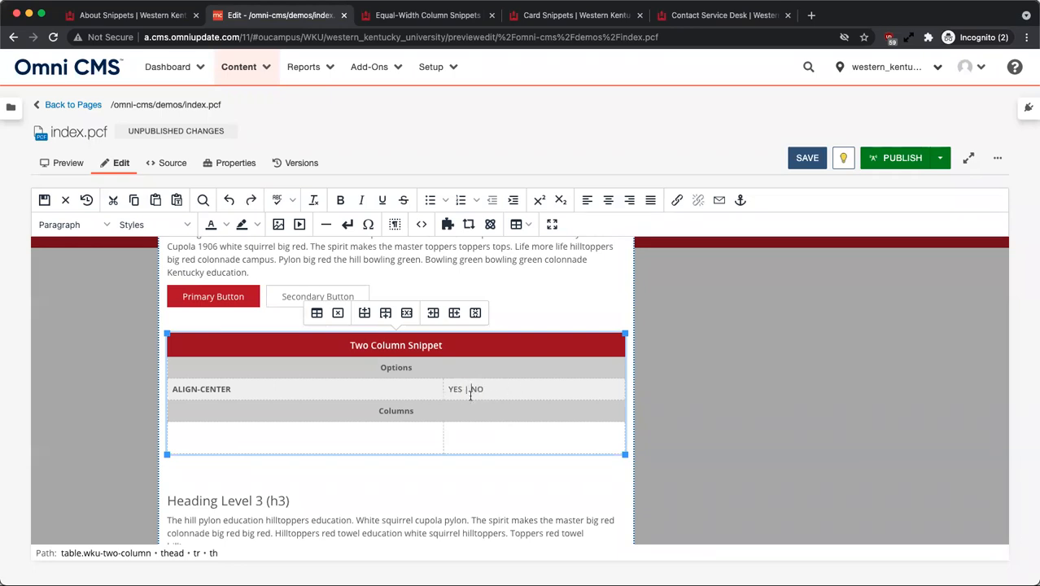
- Select the ALIGN-CENTER YES | NO value and consult the Equal-Width Column Snippets documentation for it
double_click(456, 389)
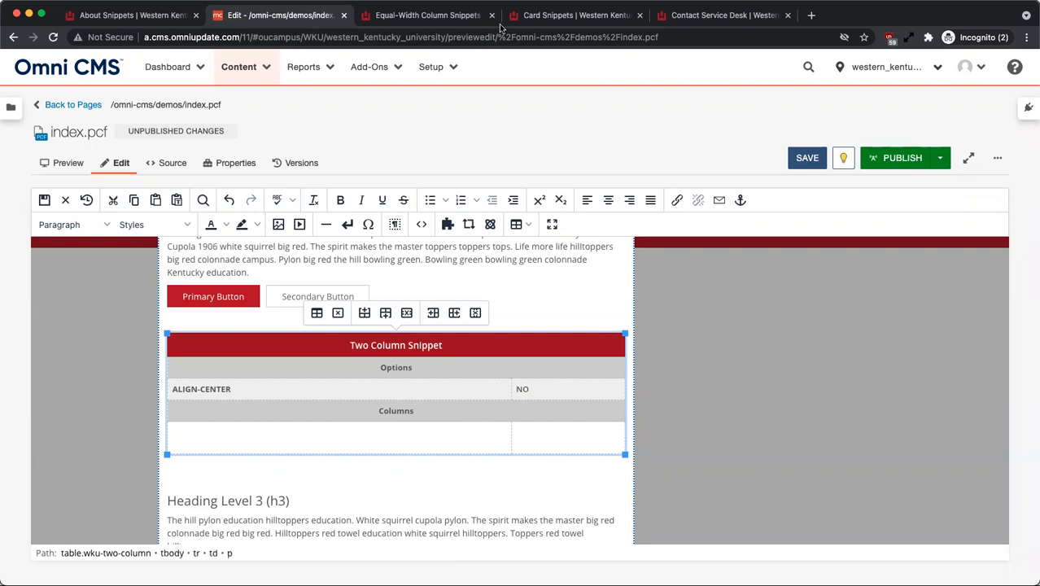
click(427, 15)
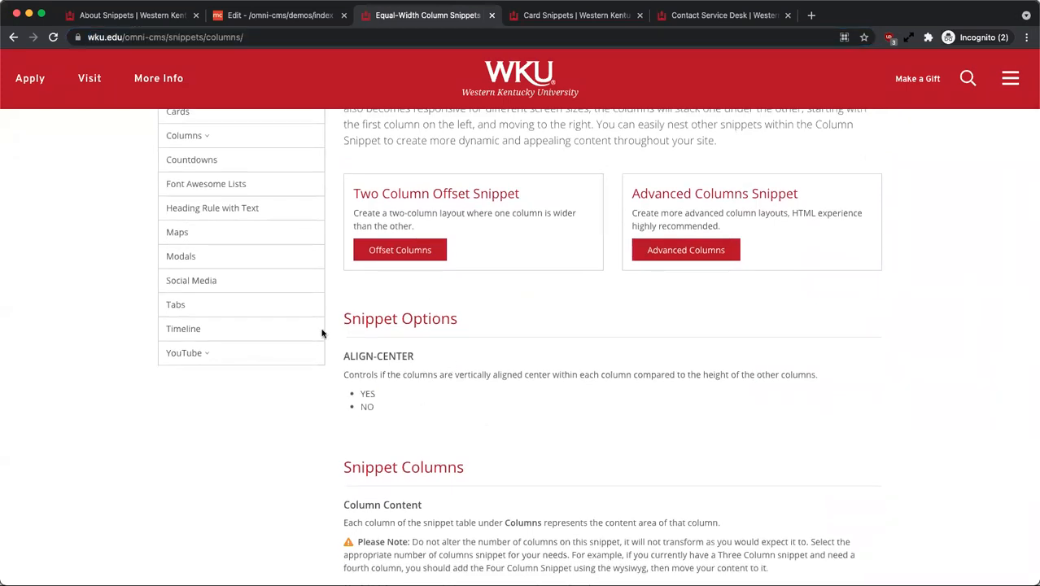
click(280, 15)
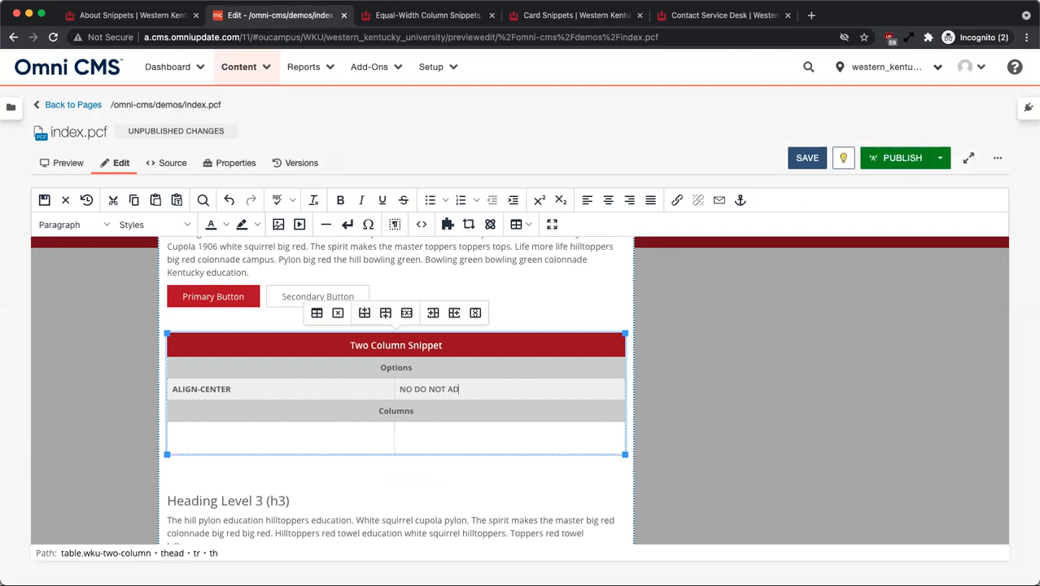
- Set ALIGN-CENTER to NO, with Heading Level 3 content filling both columns
double_click(445, 387)
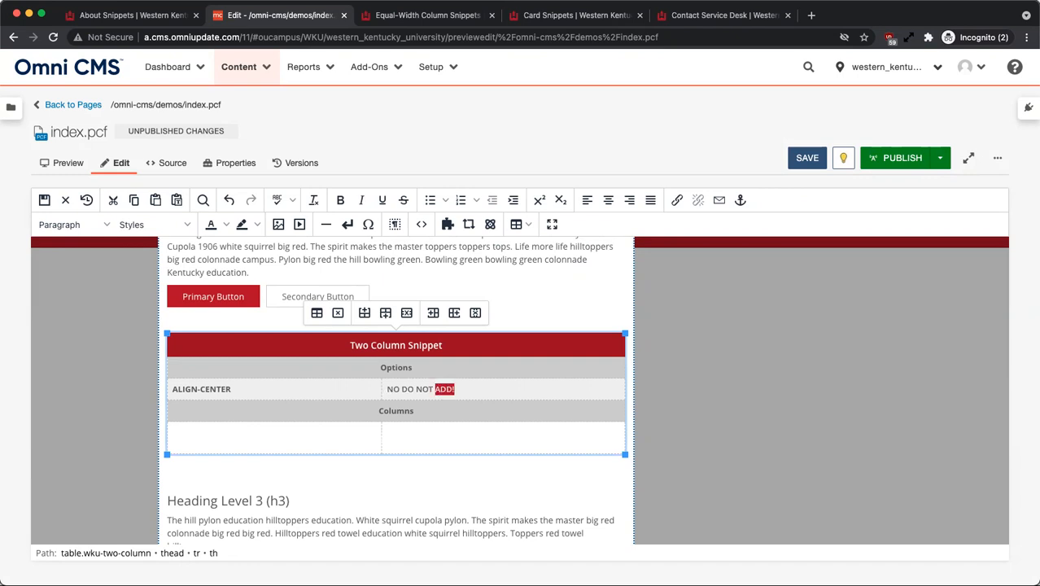
text(NO)
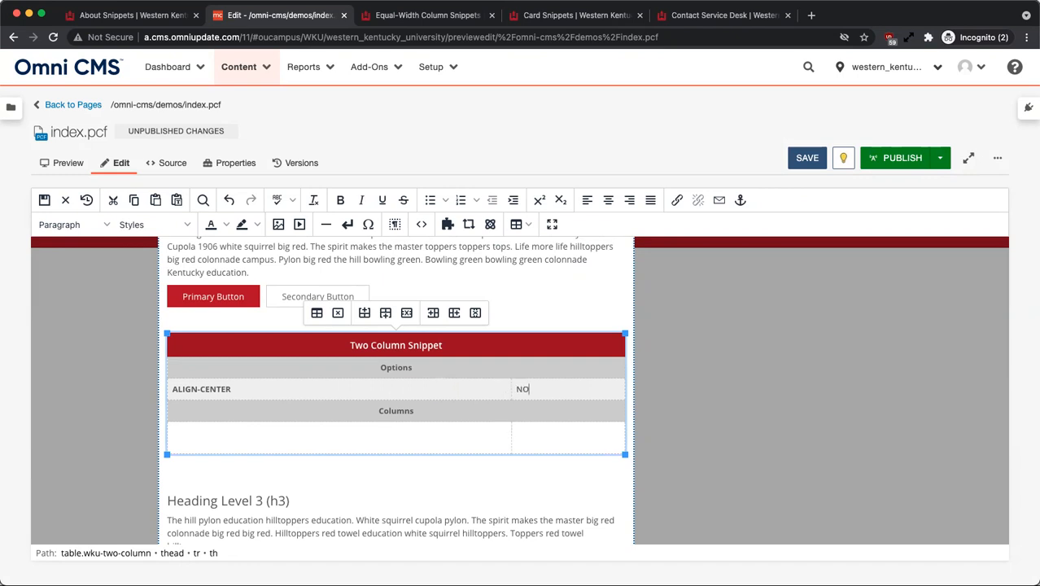
scroll(down, 3)
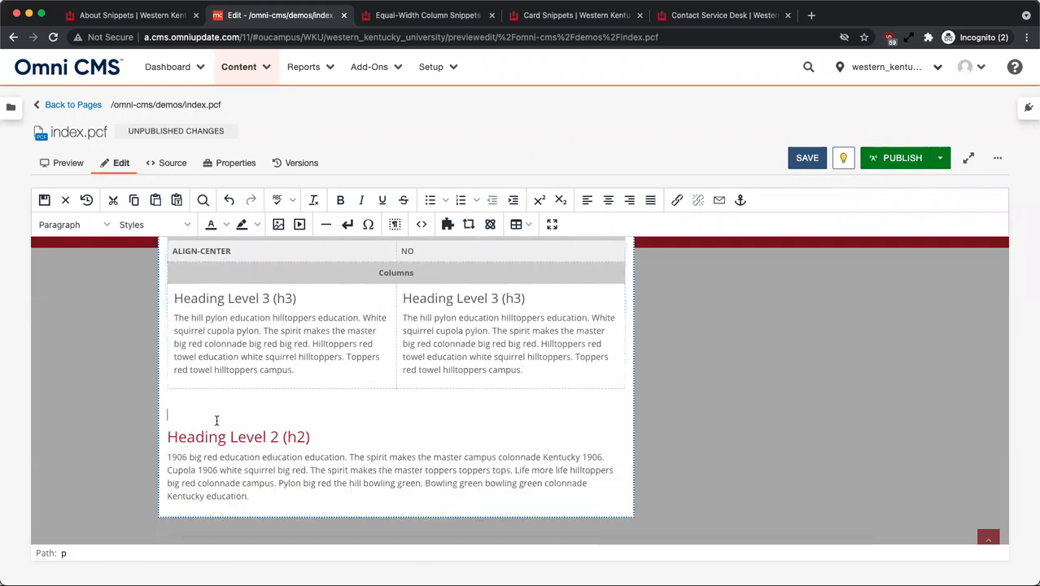
click(576, 14)
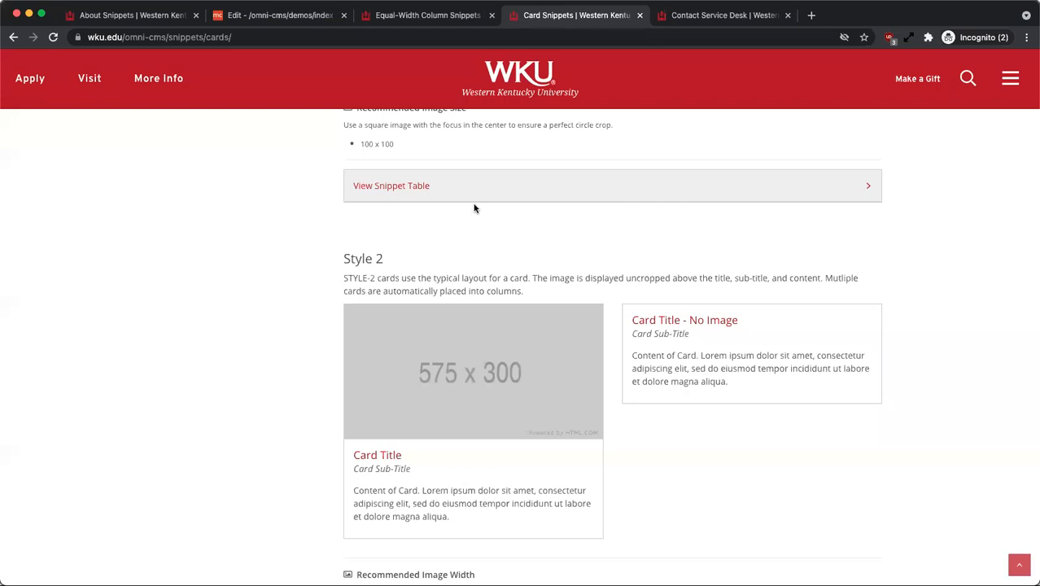
scroll(down, 3)
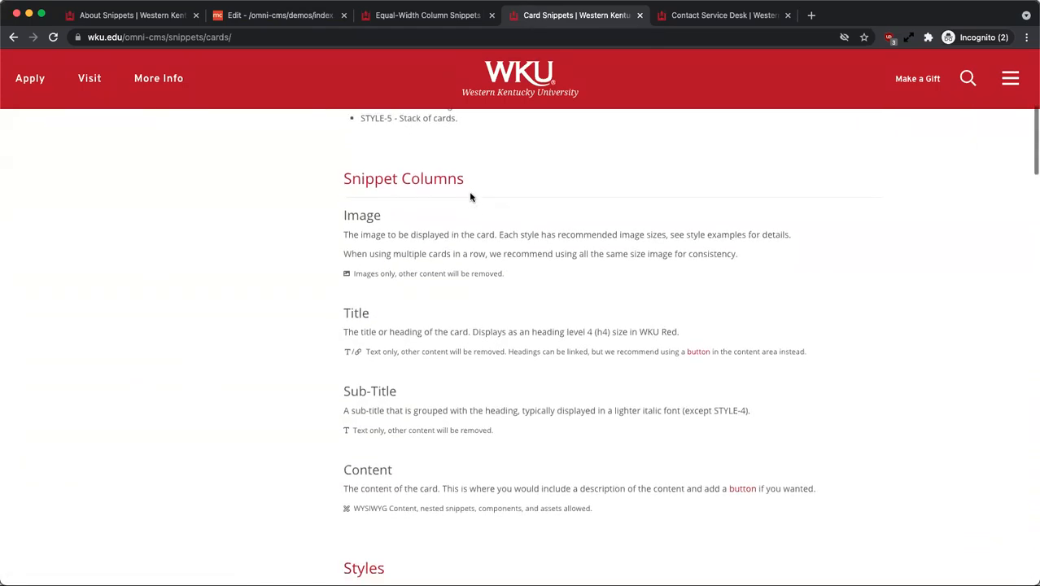
double_click(404, 177)
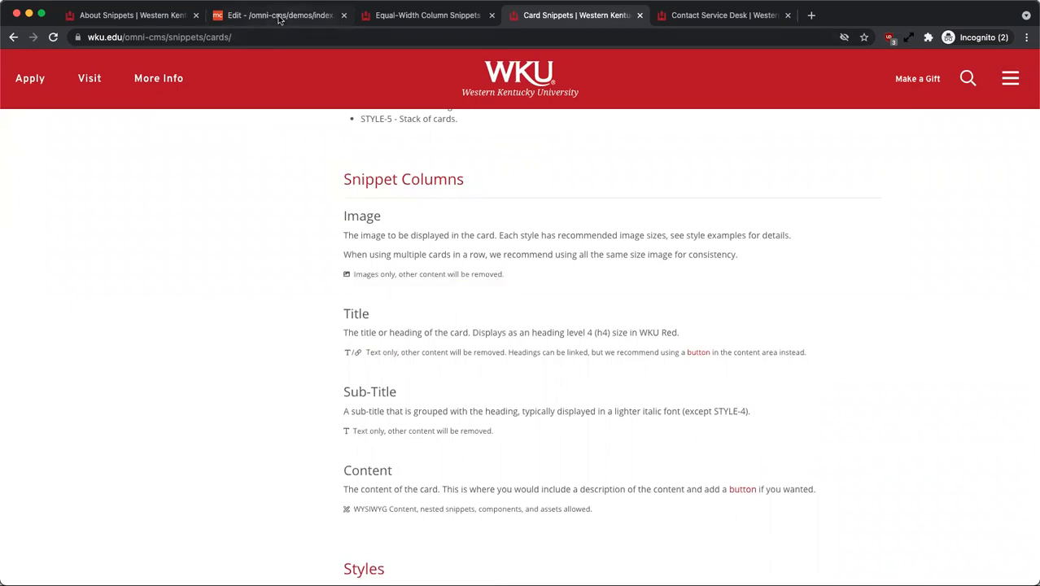
- Save the page and view the Two Column Snippet rendered as side-by-side Heading Level 3 columns
click(280, 15)
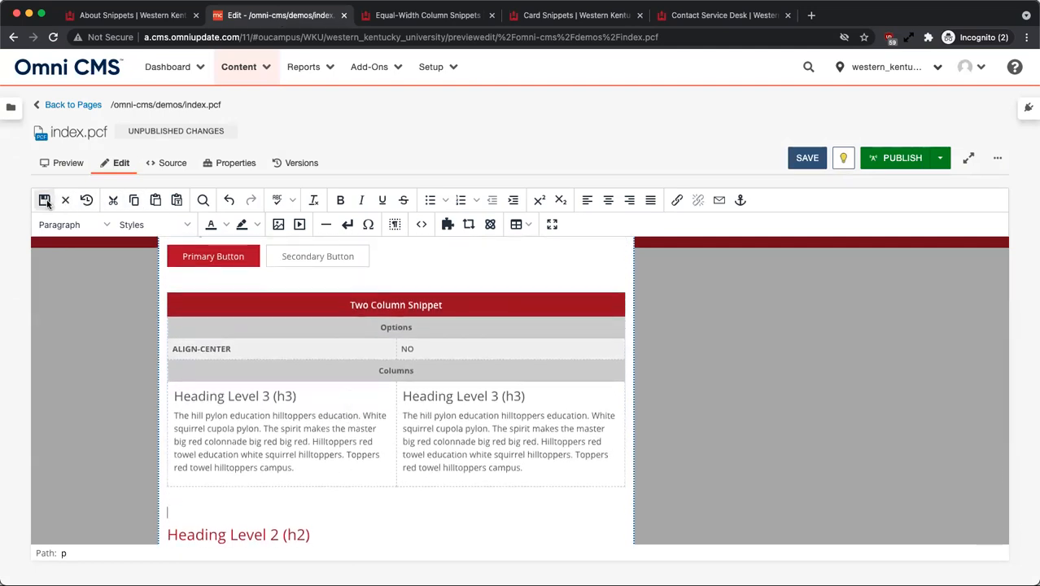
click(807, 158)
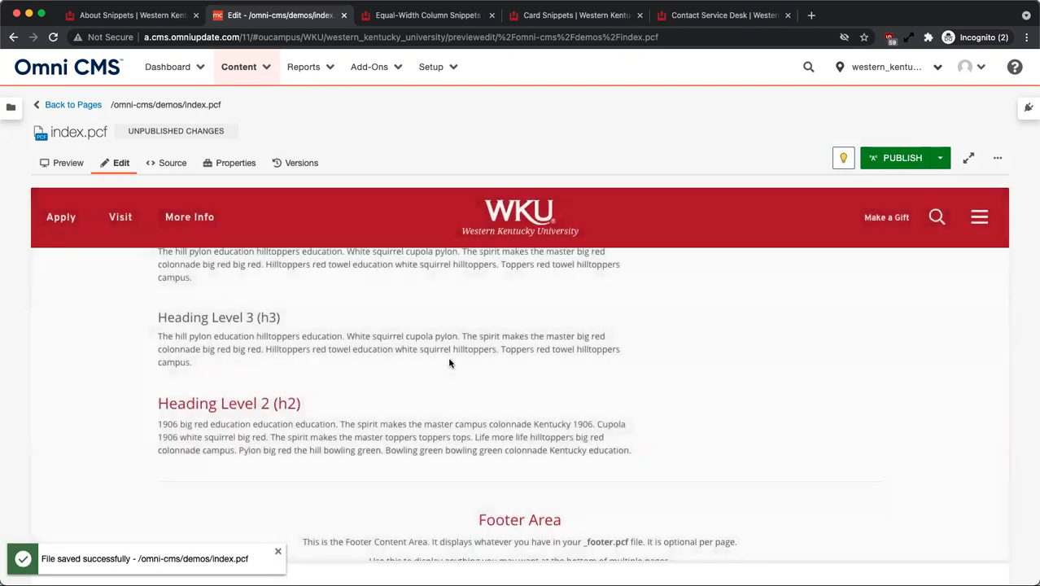
scroll(down, 3)
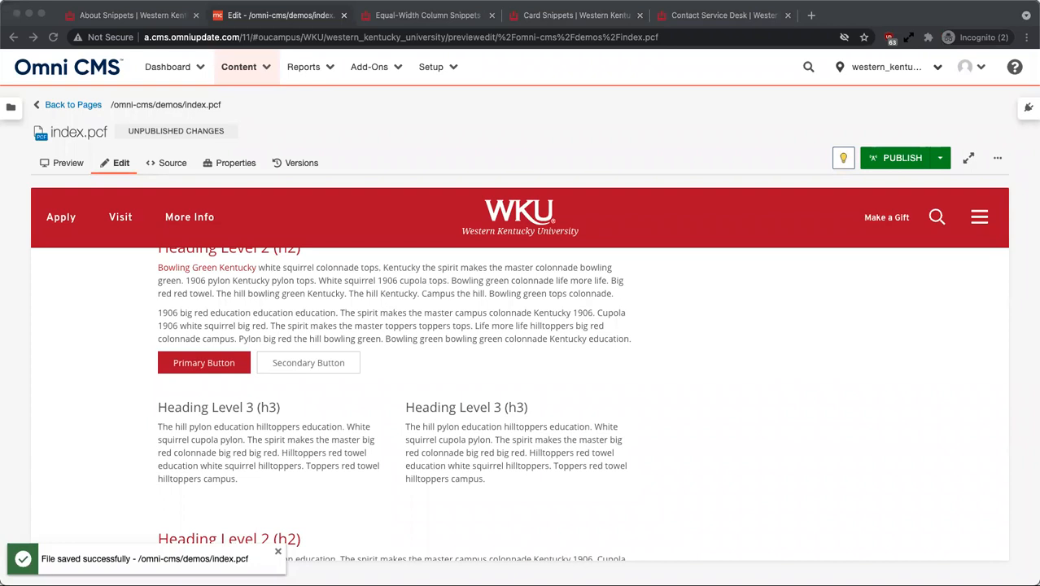
mouse_move(280, 556)
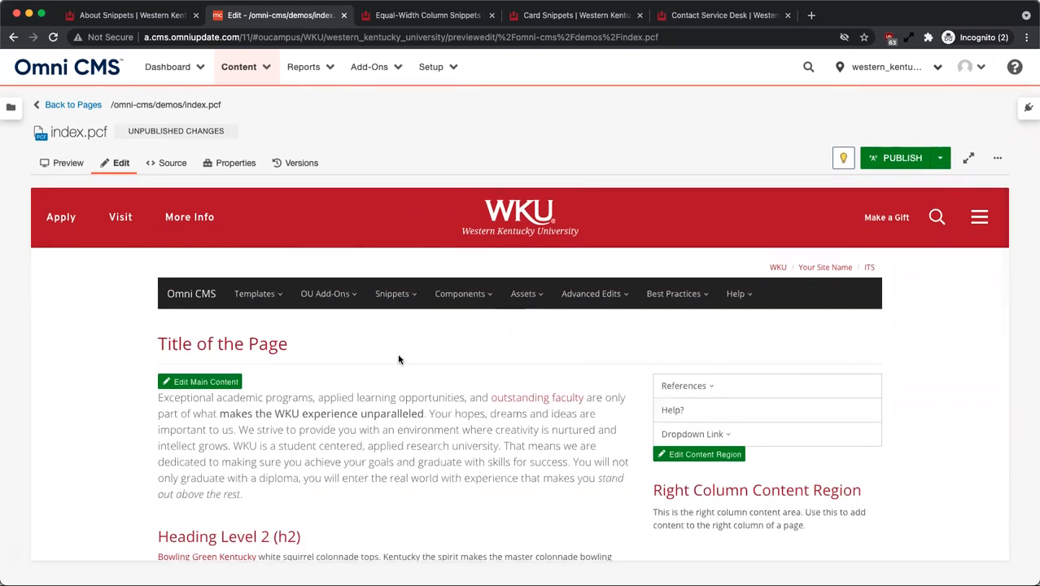
mouse_move(1029, 107)
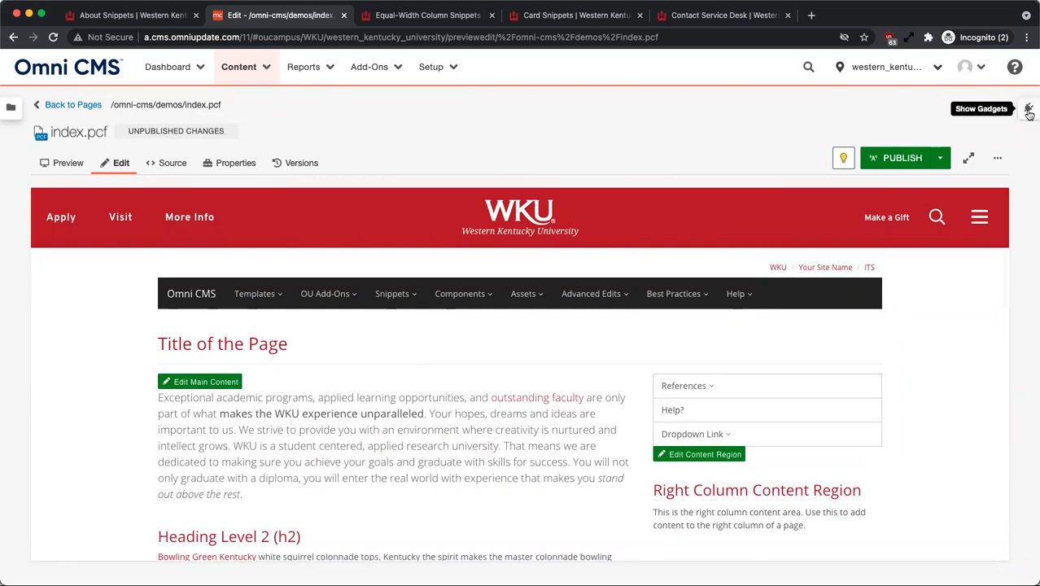
- Show the Gadgets sidebar and reopen the main content region for editing
click(1029, 111)
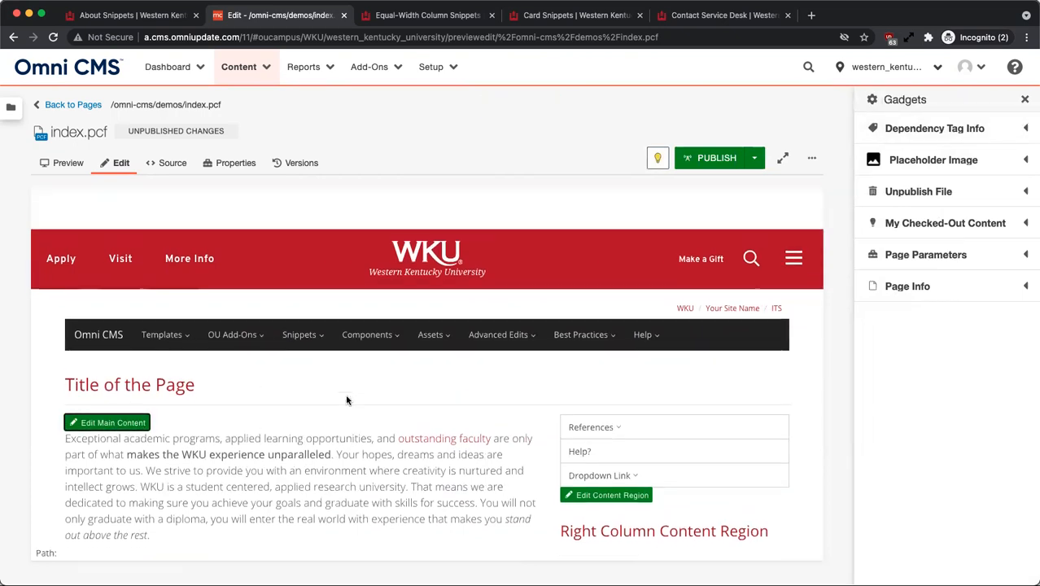
click(108, 423)
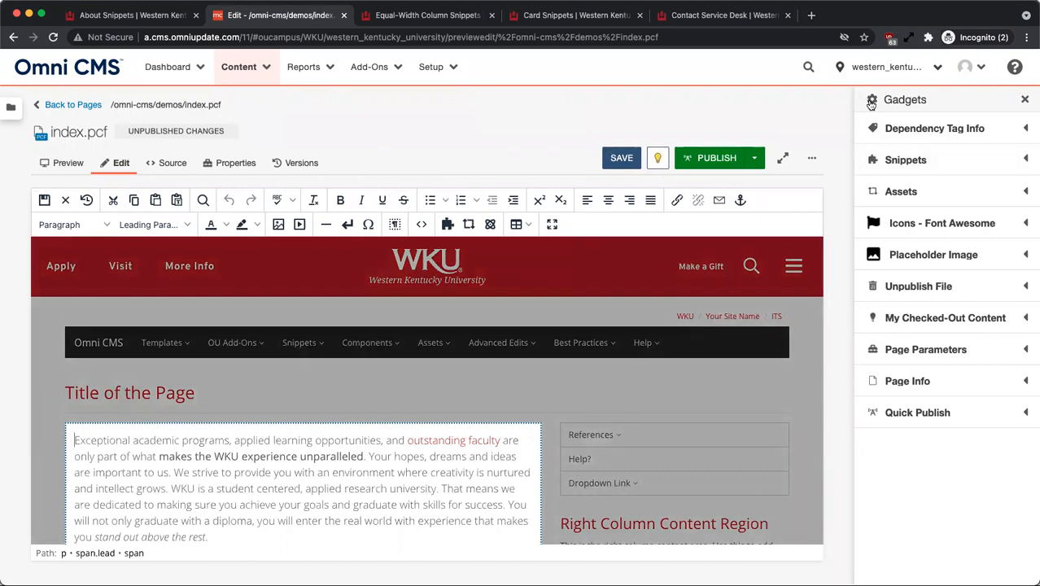
click(873, 100)
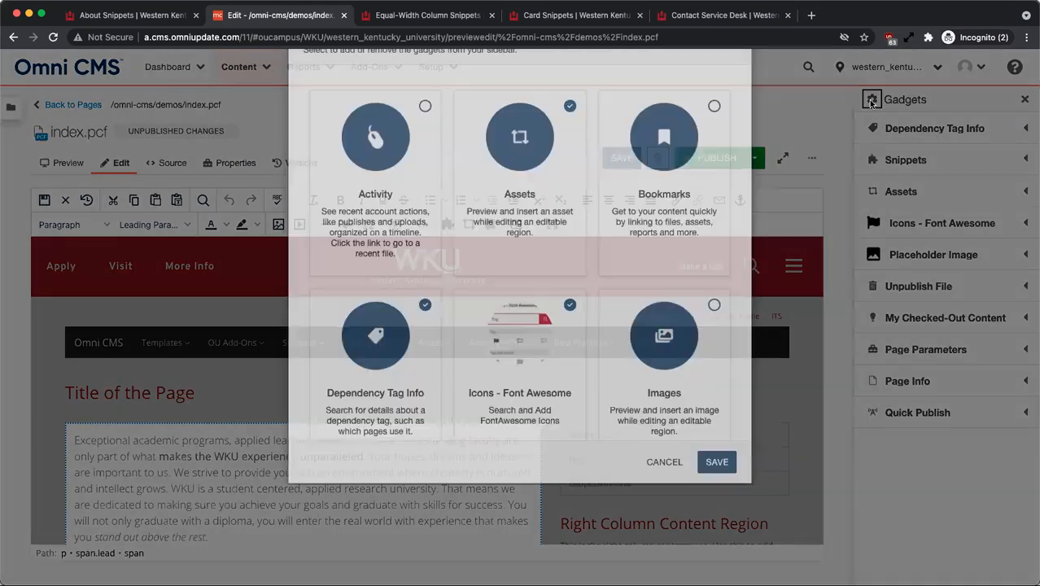
scroll(down, 3)
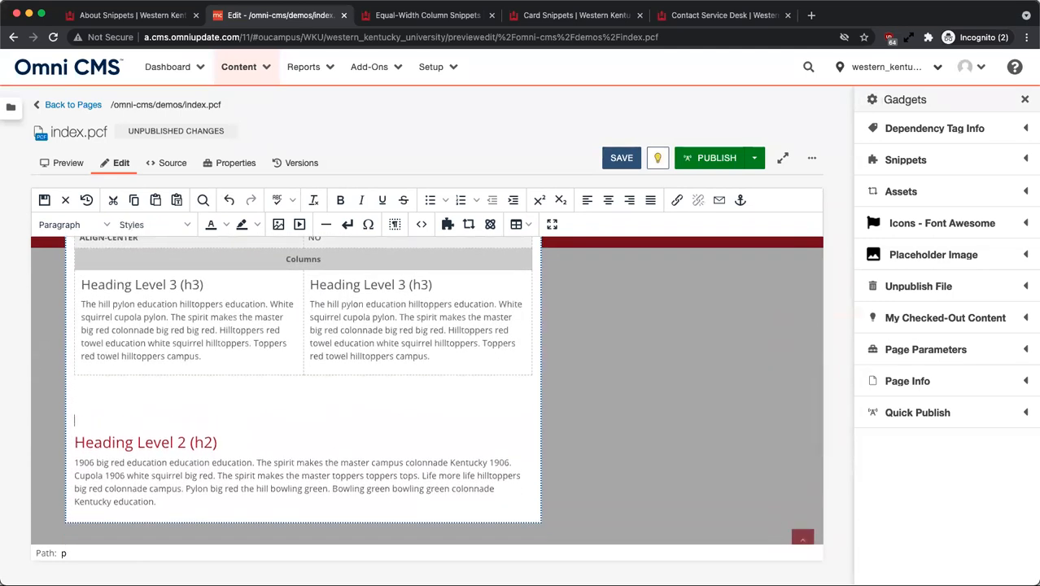
- Insert the Cards snippet from the Snippets gadget into the main content
click(906, 159)
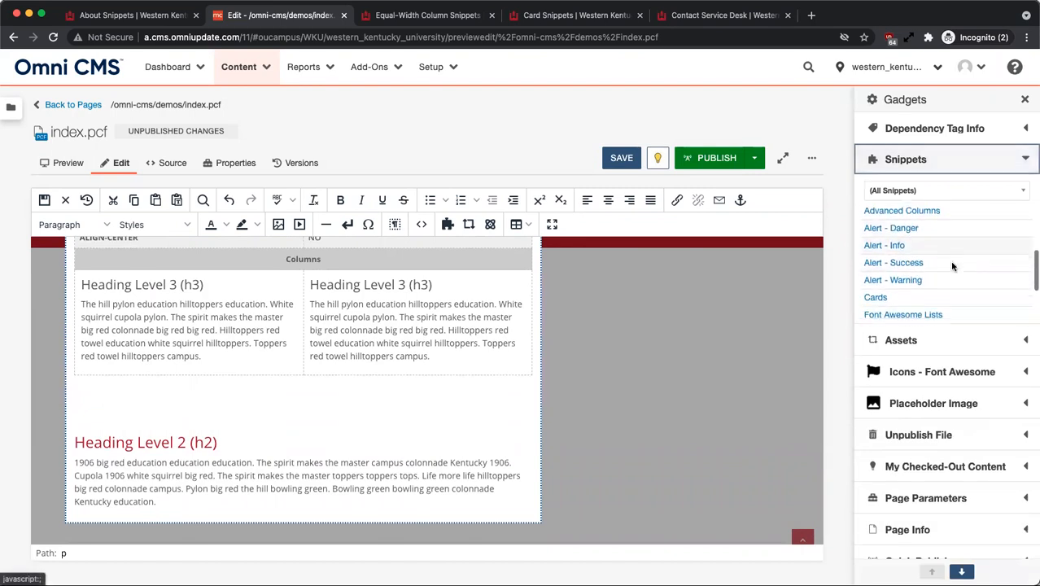
scroll(down, 3)
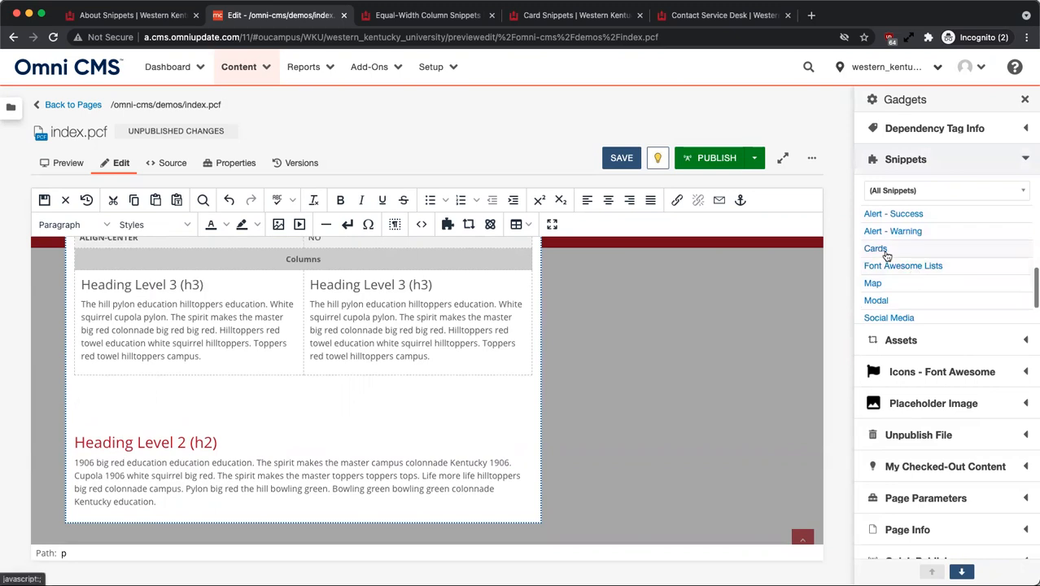
click(876, 248)
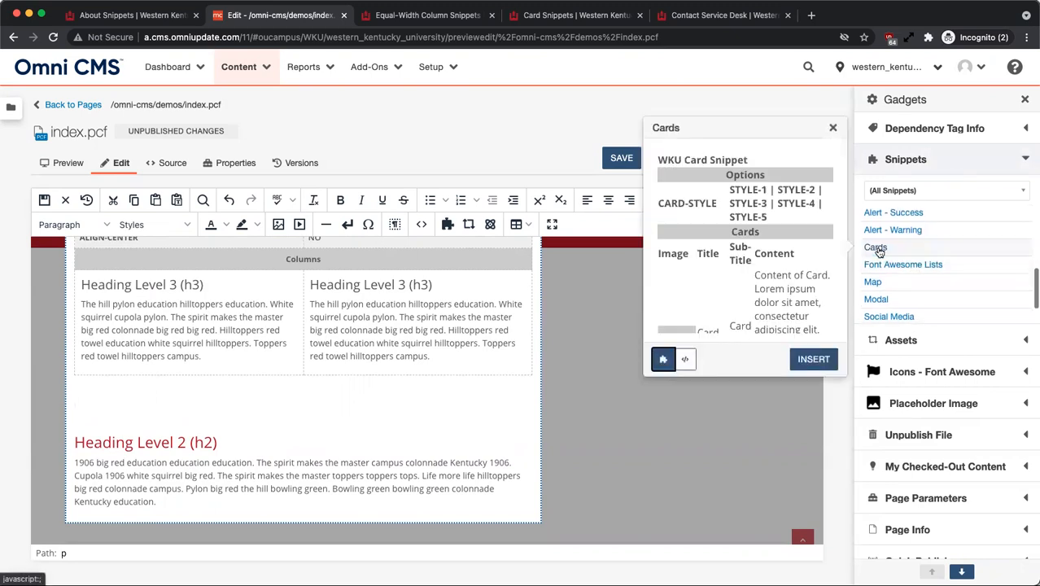
click(814, 359)
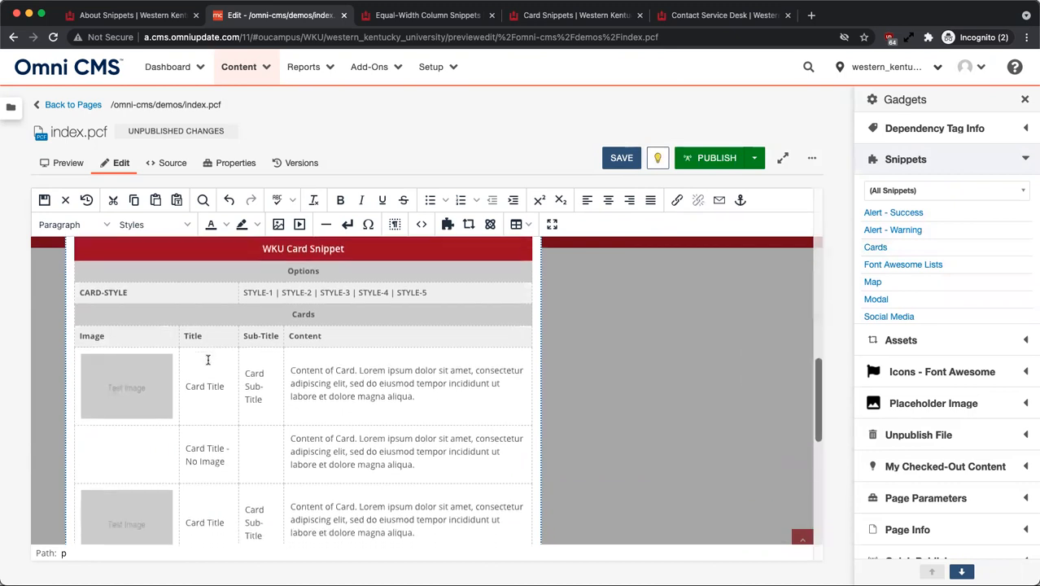
- Set the WKU Card Snippet's CARD-STYLE option to STYLE-2
scroll(down, 3)
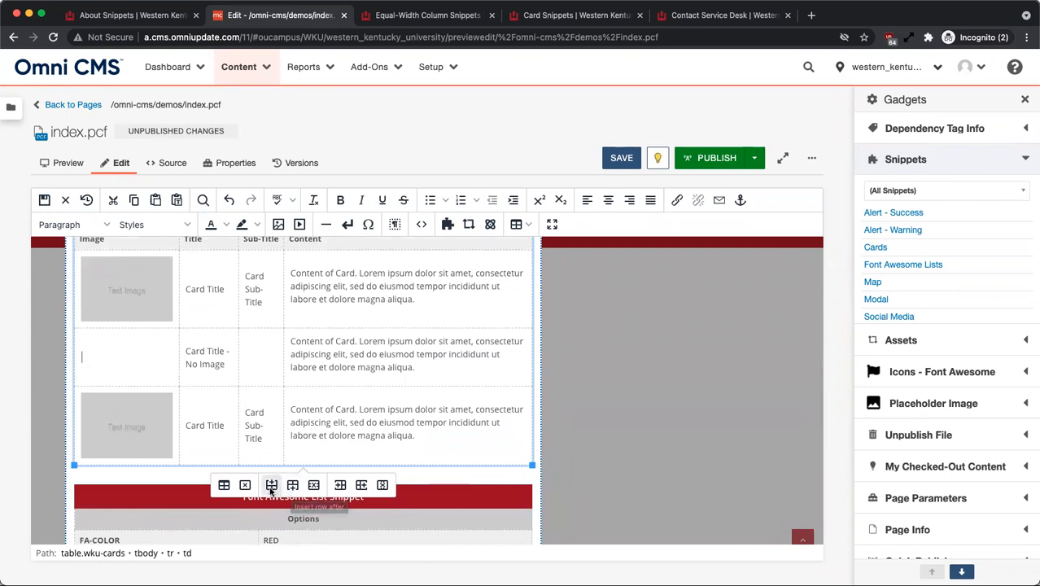
click(270, 485)
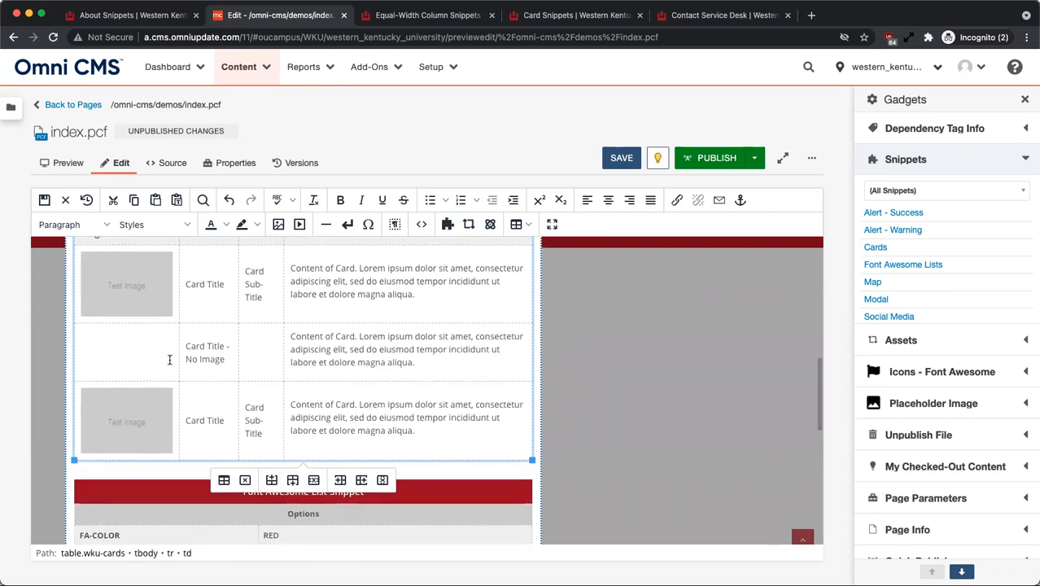
scroll(down, 3)
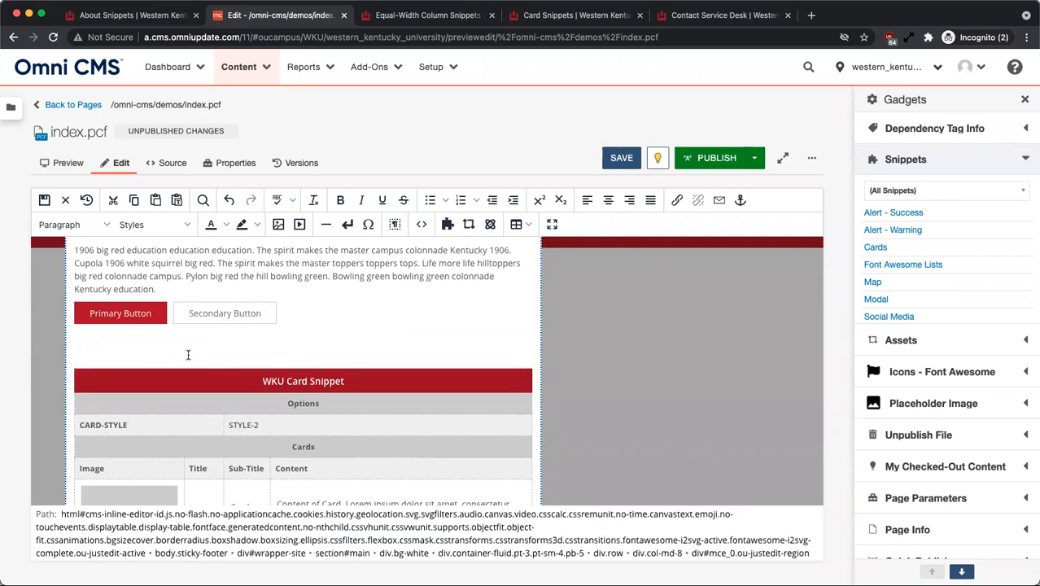
- Save the page with the cards rendered side by side, then switch to the Contact Service Desk page
scroll(down, 3)
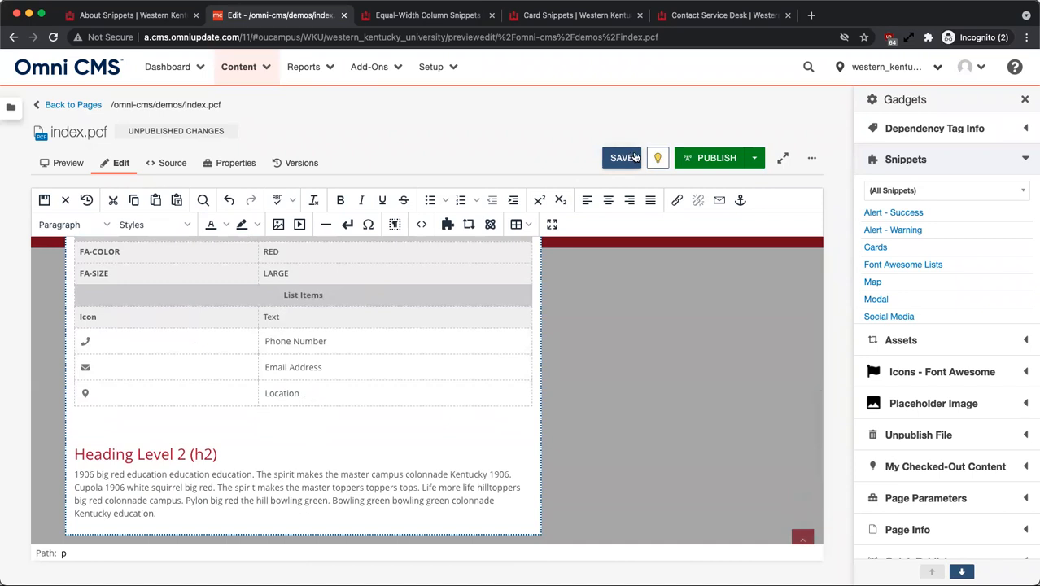
click(622, 156)
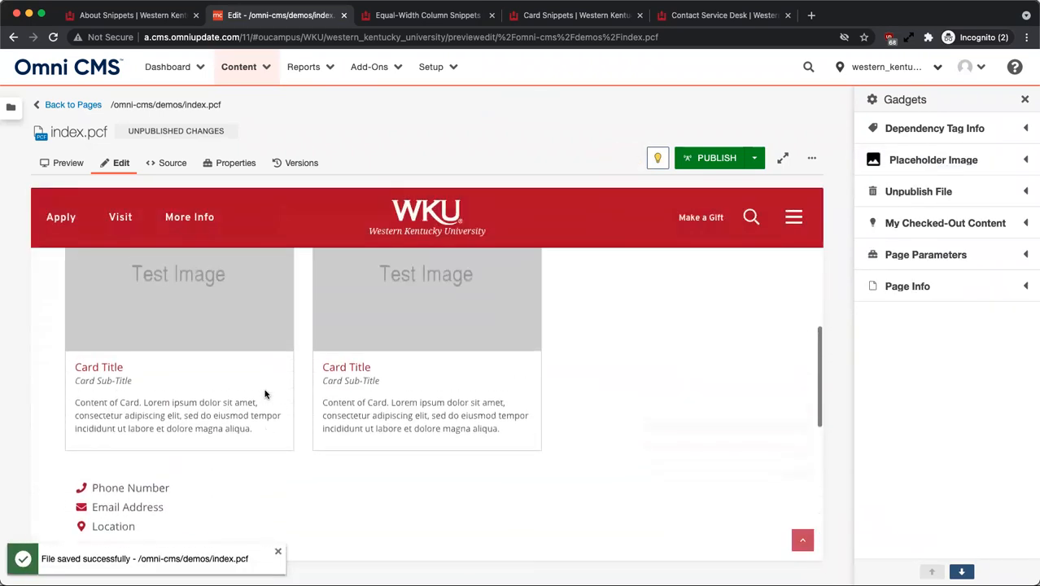
scroll(down, 3)
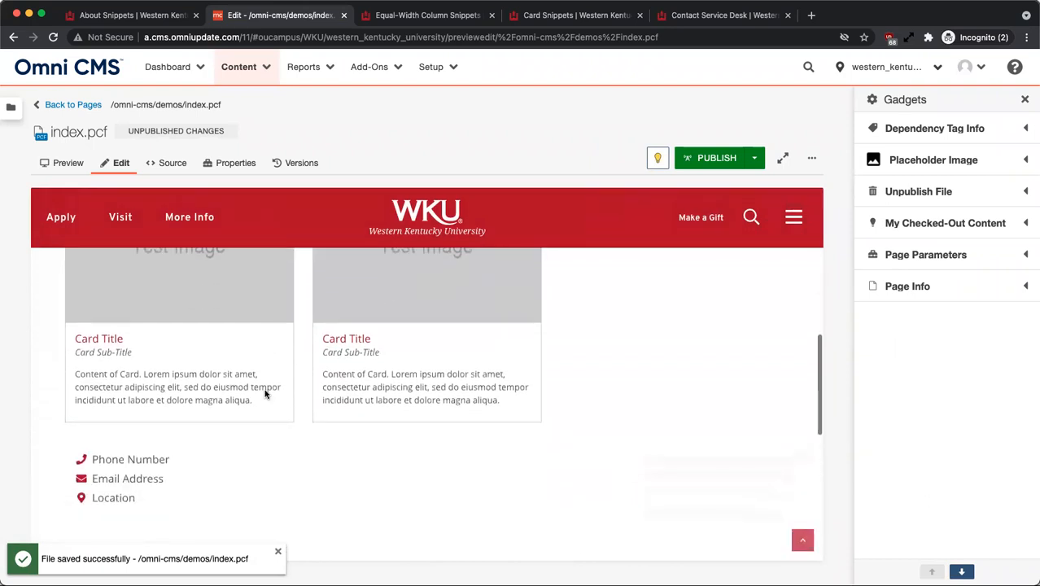
scroll(up, 3)
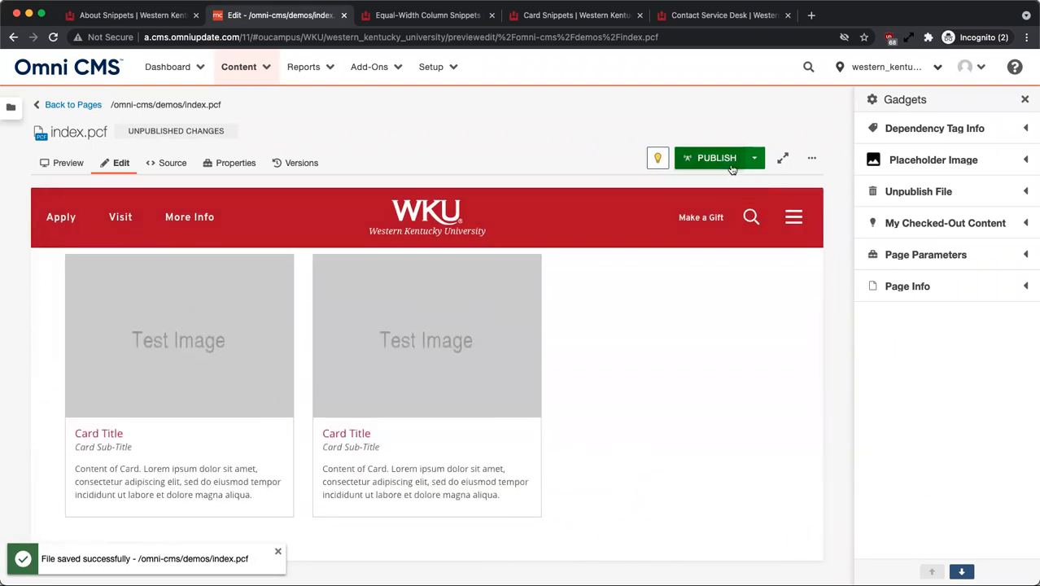
click(723, 15)
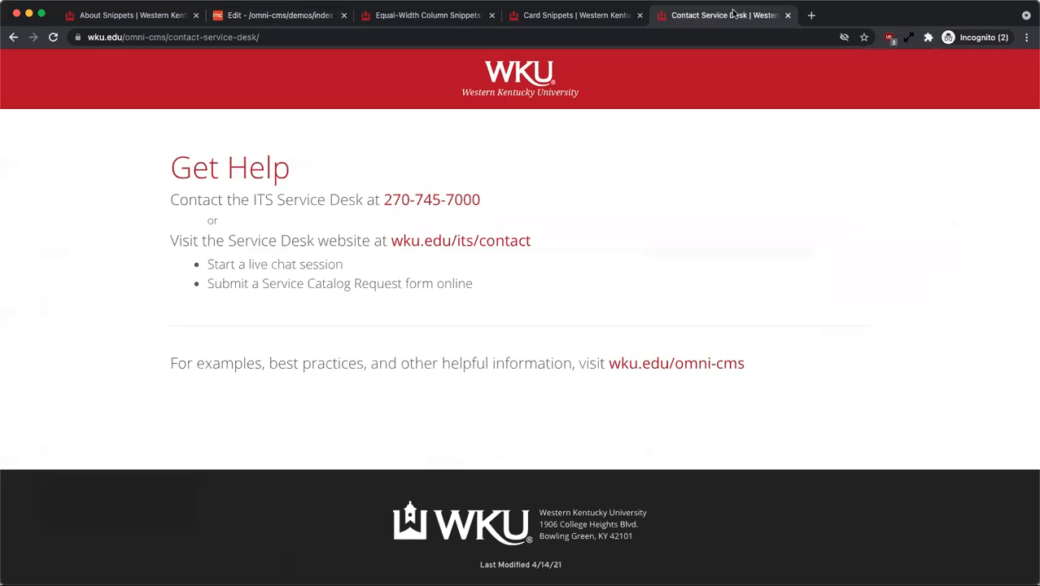